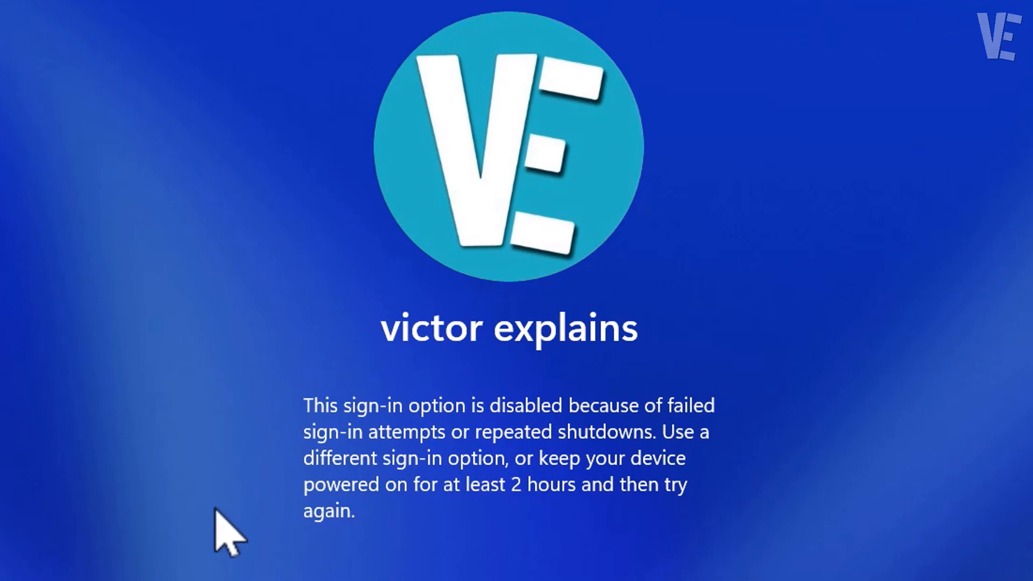
pyautogui.moveTo(586, 573)
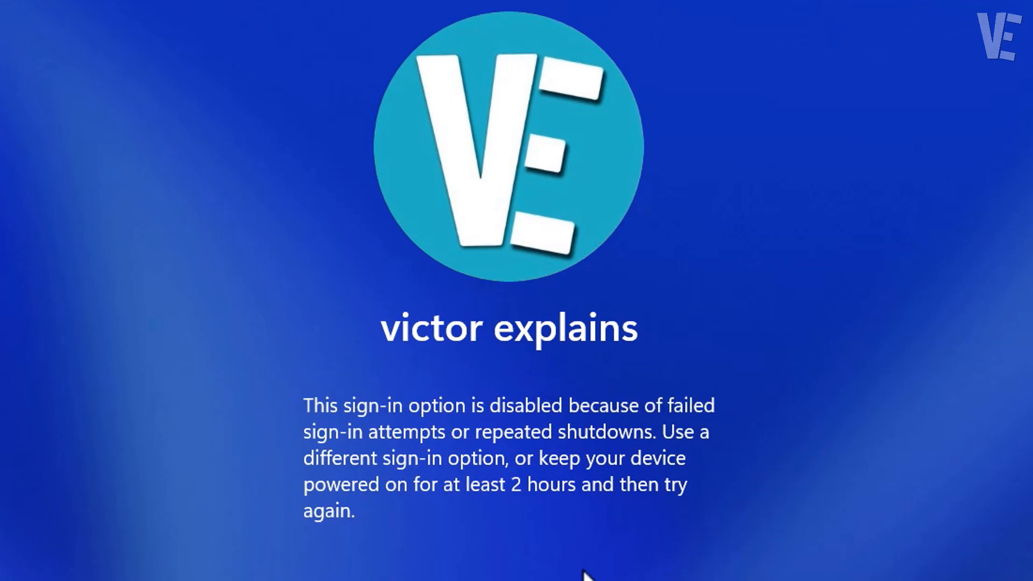
pyautogui.moveTo(527, 566)
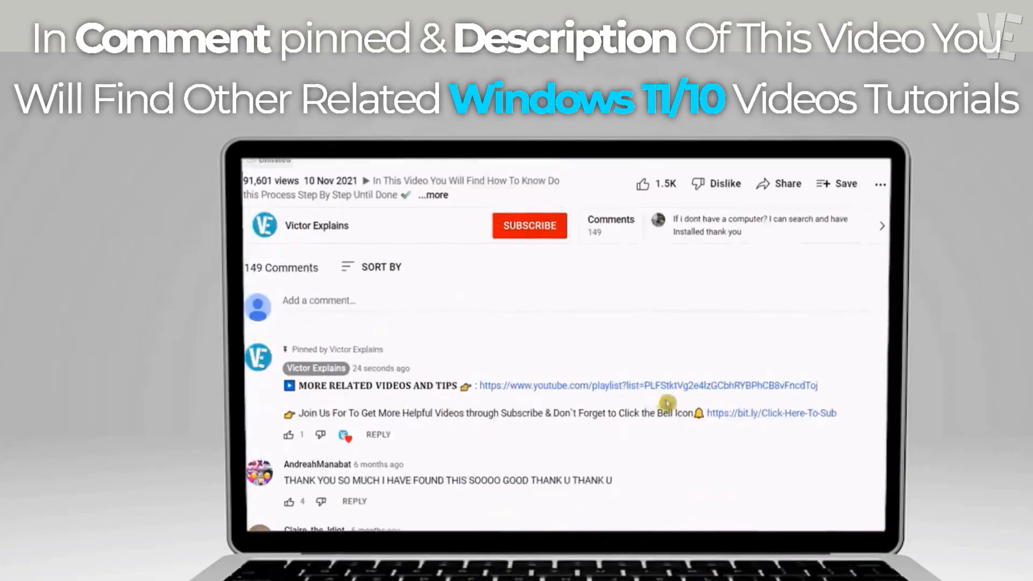
# Restart the PC from the power menu, confirming despite the unsaved-work warning
pyautogui.scroll(3)
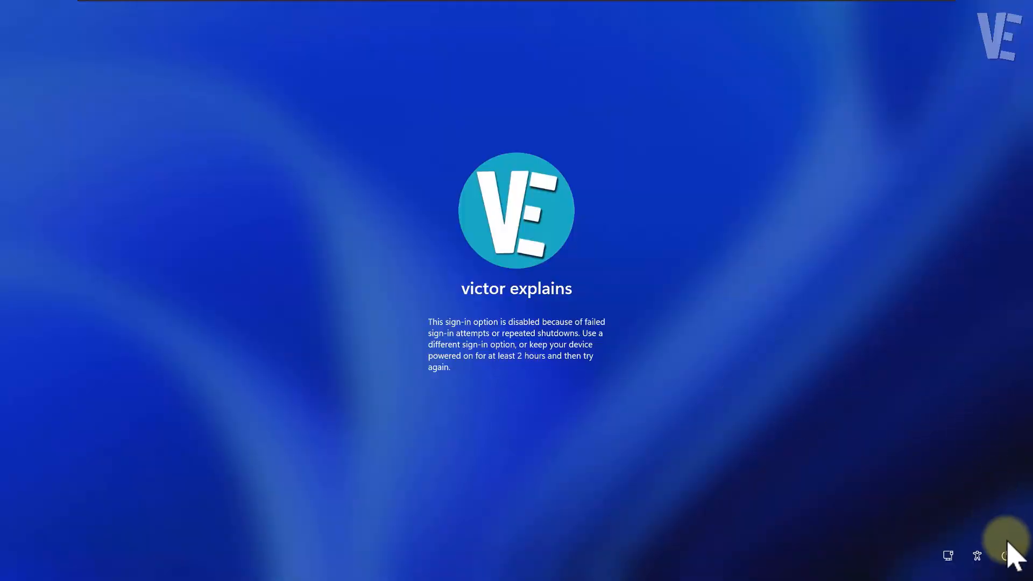
pyautogui.click(1001, 555)
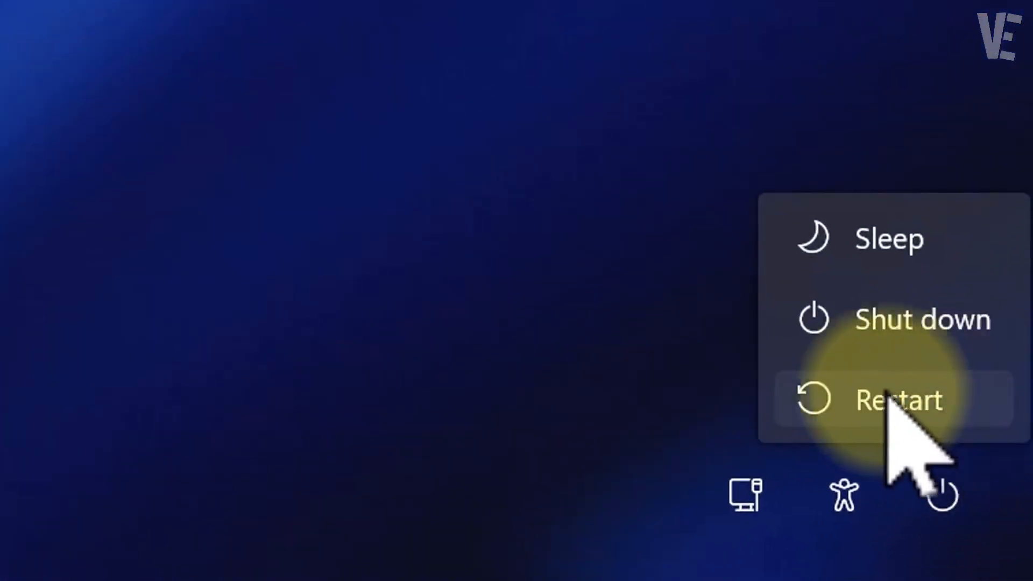
pyautogui.moveTo(897, 400)
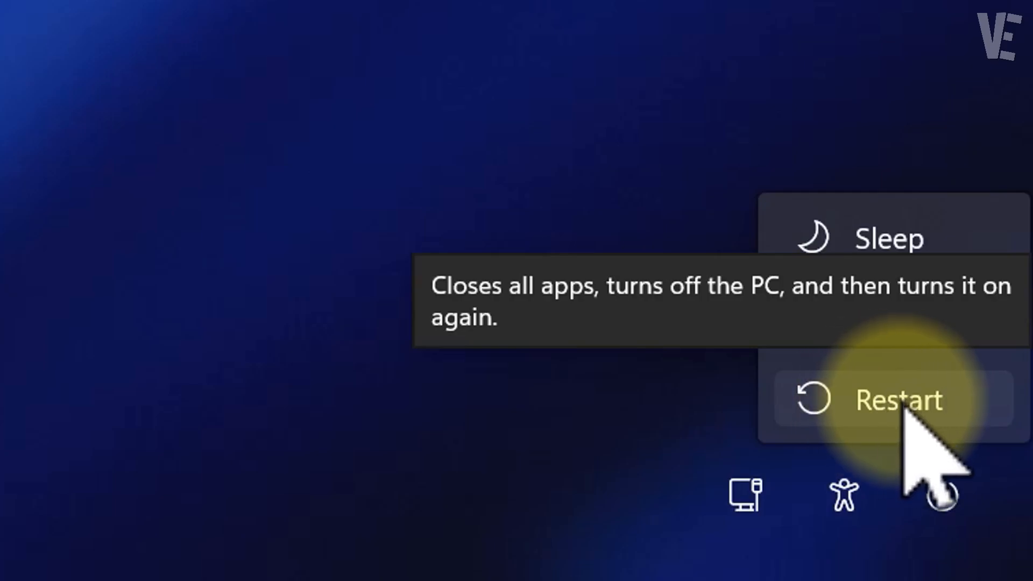
pyautogui.click(896, 400)
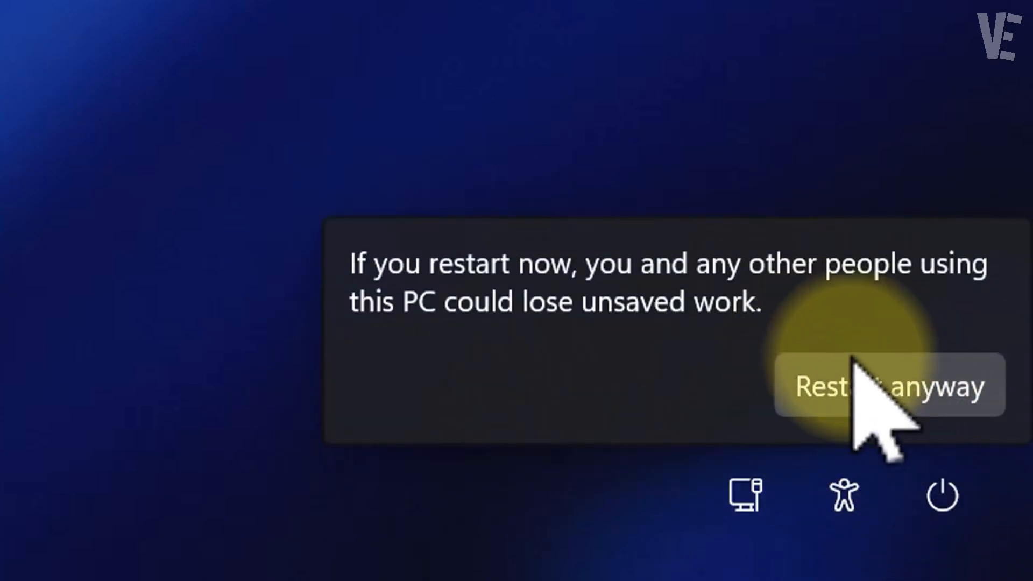
pyautogui.click(887, 386)
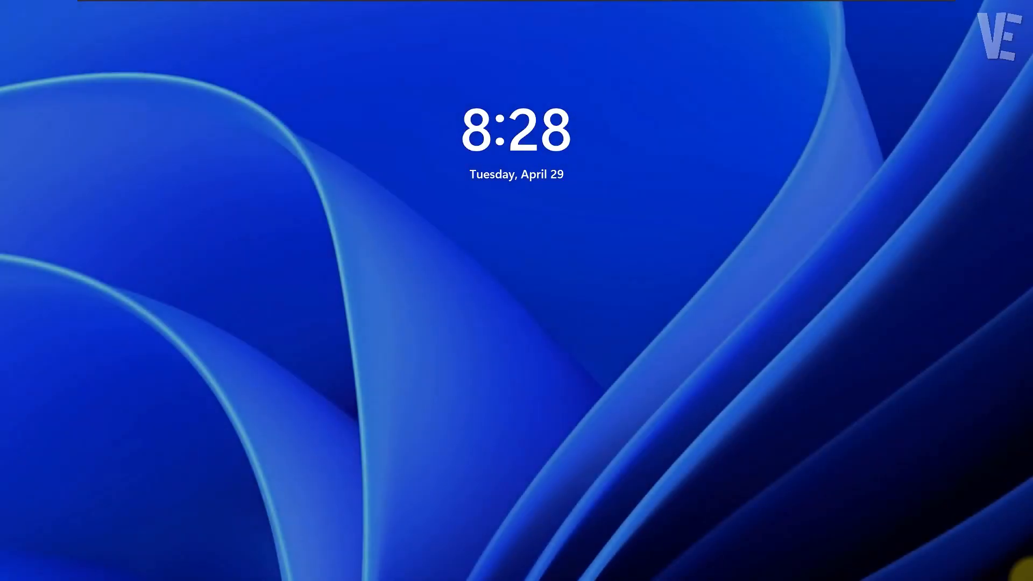
# Dismiss the lock screen and start 'I forgot my PIN' recovery
pyautogui.click(733, 400)
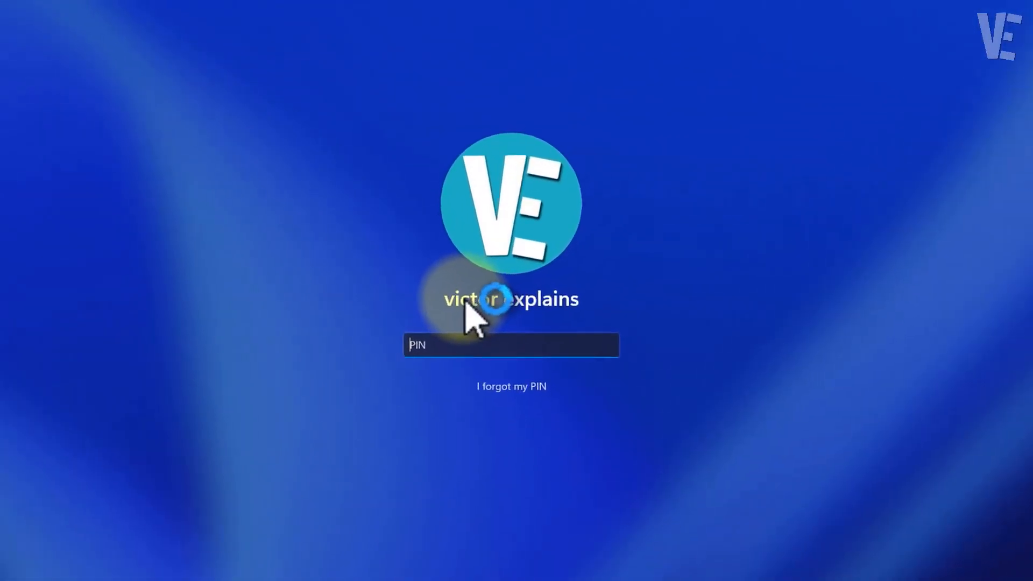
pyautogui.click(510, 344)
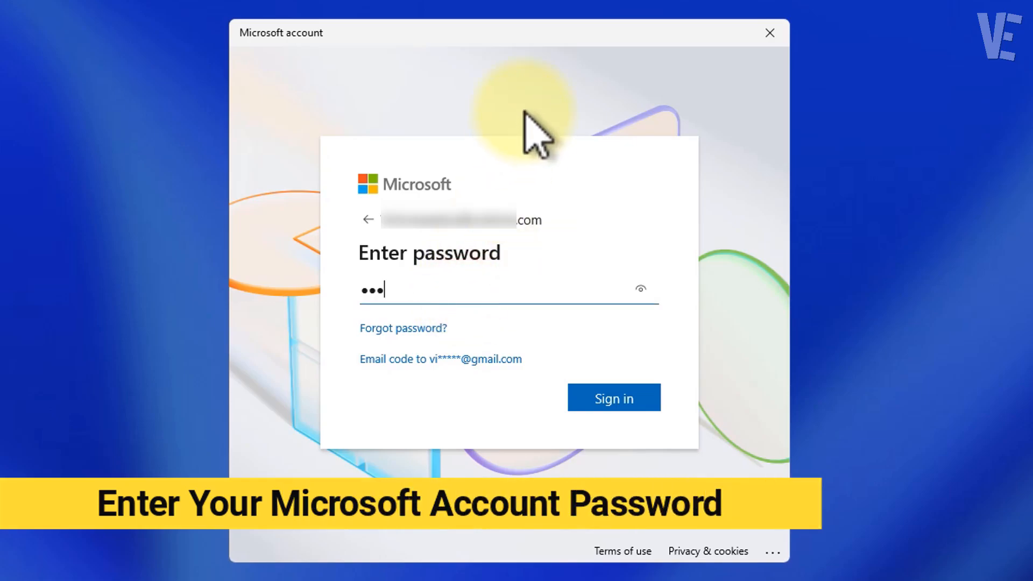
# Sign in with the Microsoft account password and have the security code emailed
pyautogui.write('password')
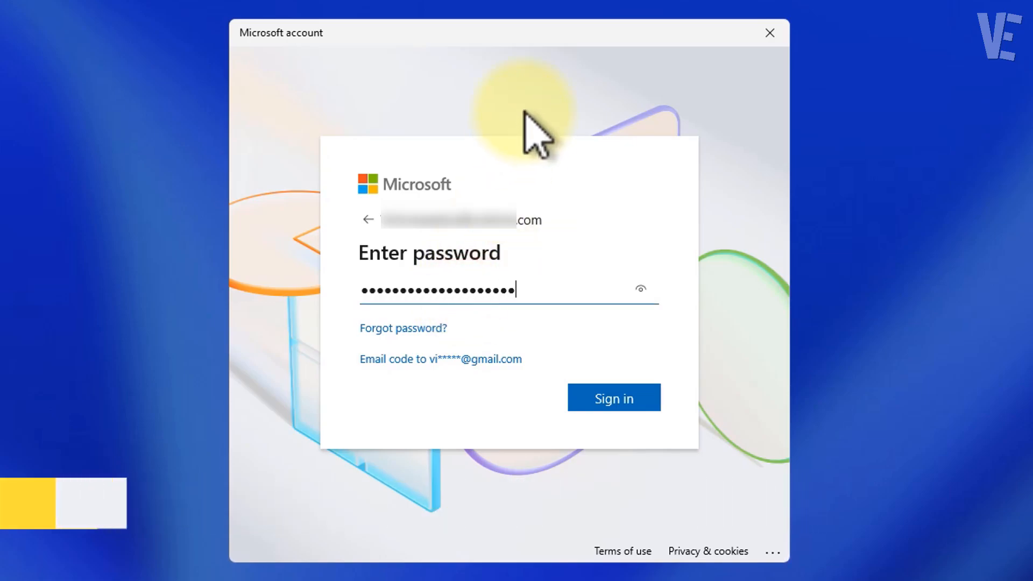
pyautogui.click(612, 397)
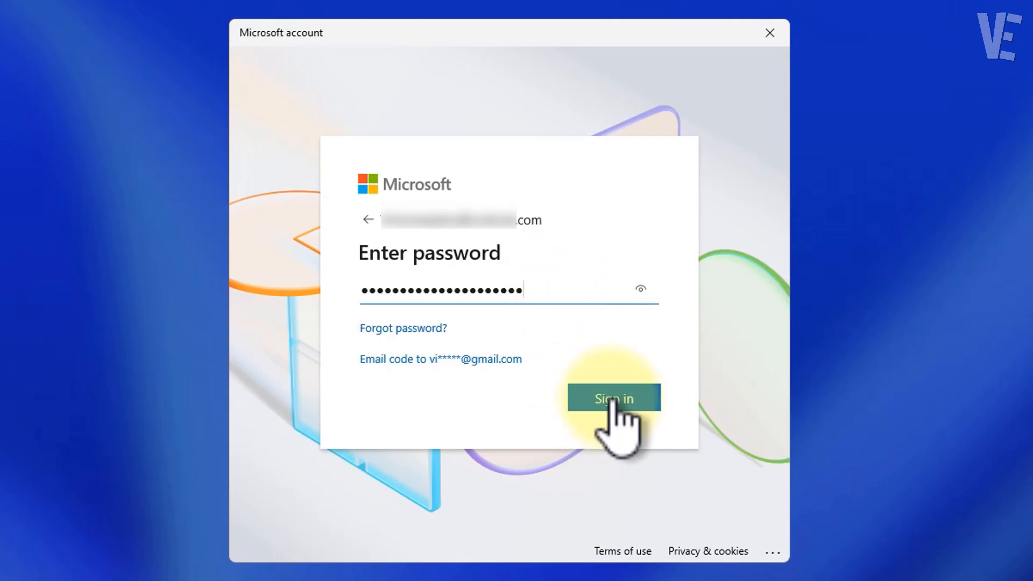
pyautogui.click(612, 398)
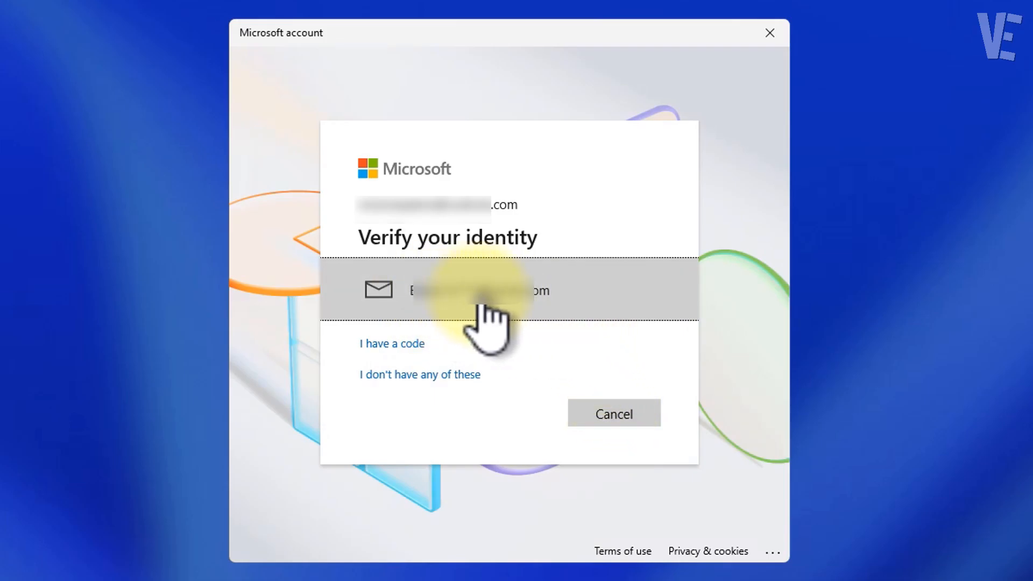
pyautogui.click(507, 289)
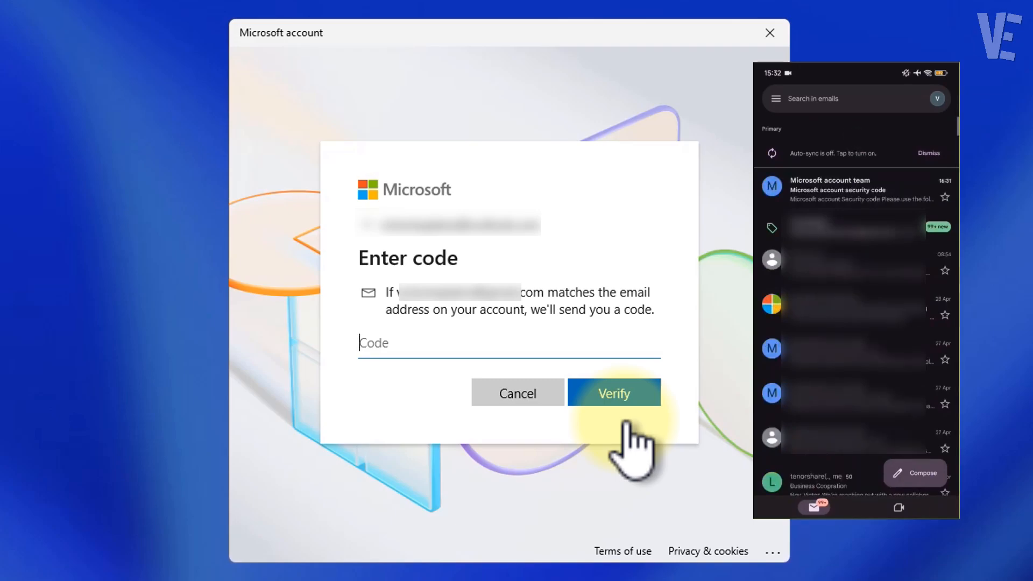
pyautogui.click(854, 190)
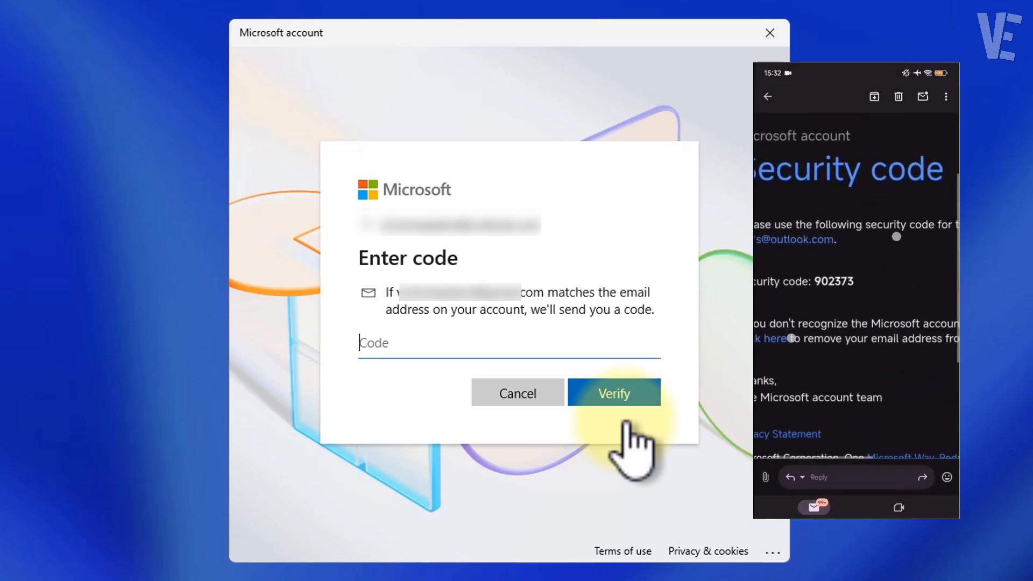
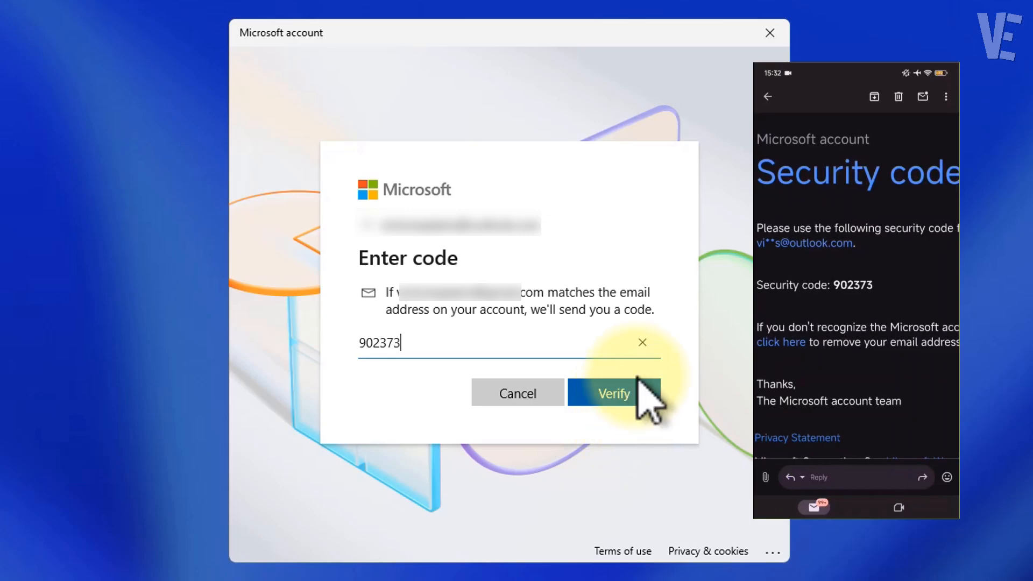
pyautogui.click(612, 393)
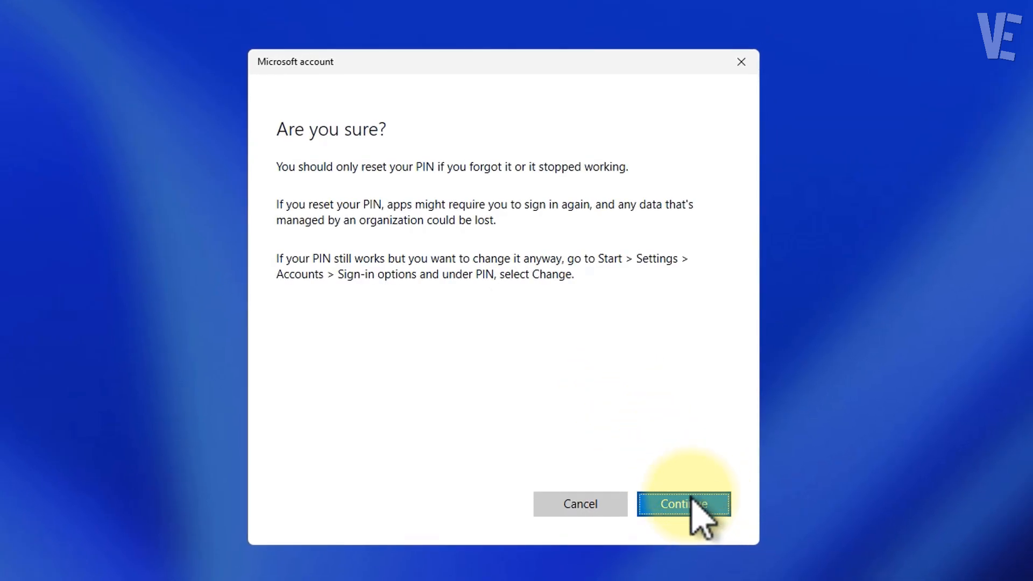
pyautogui.click(683, 504)
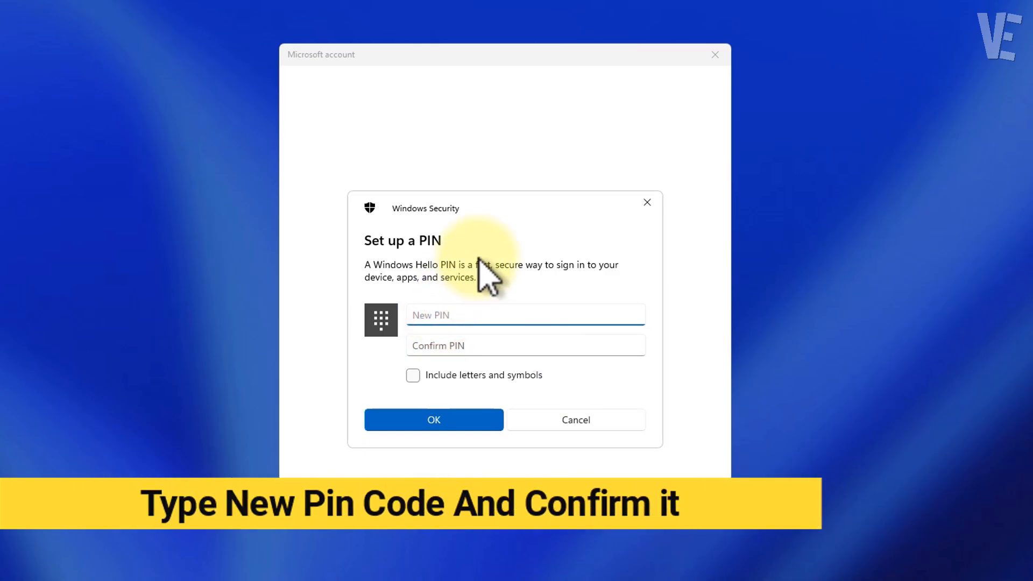
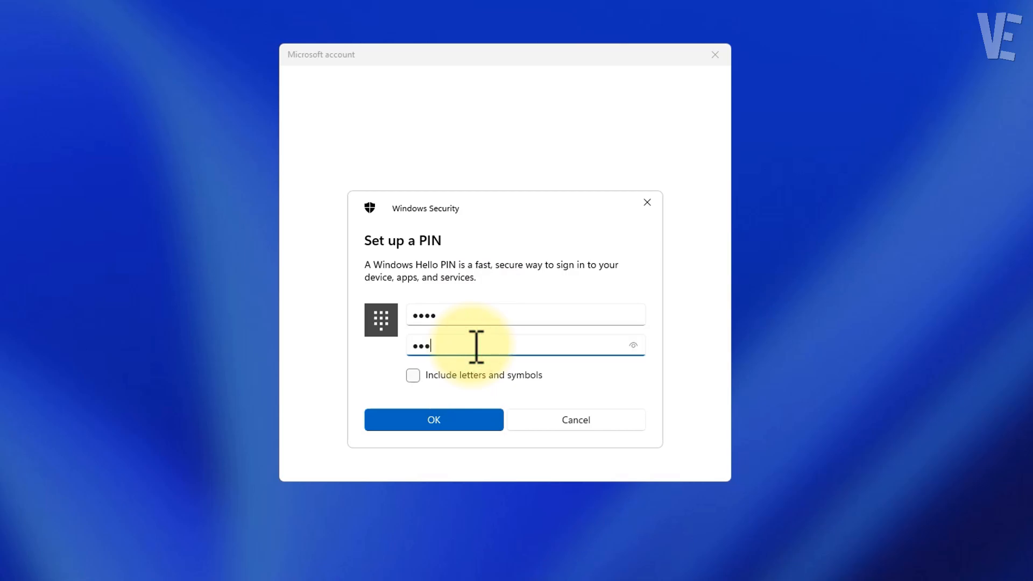
pyautogui.click(434, 419)
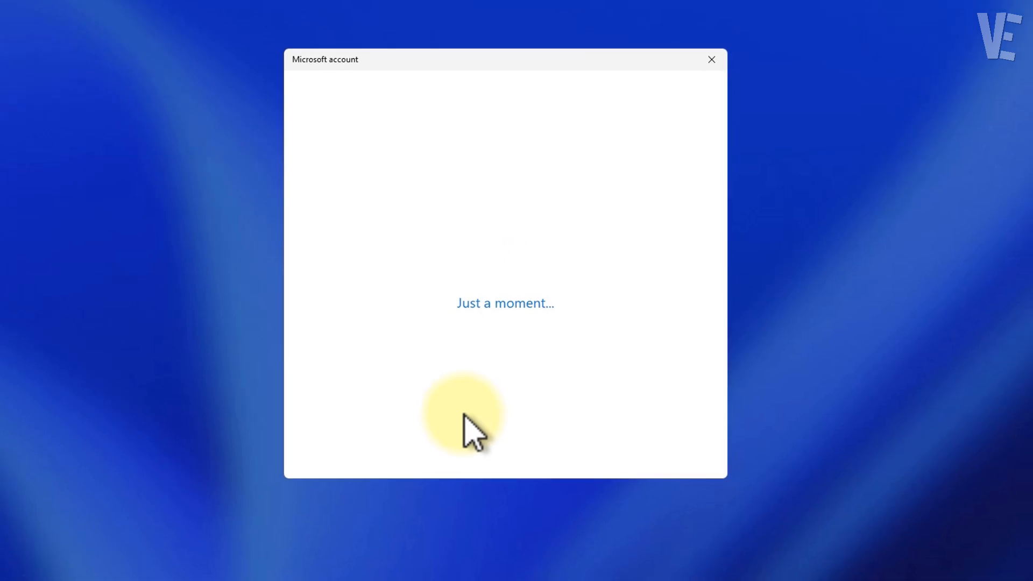